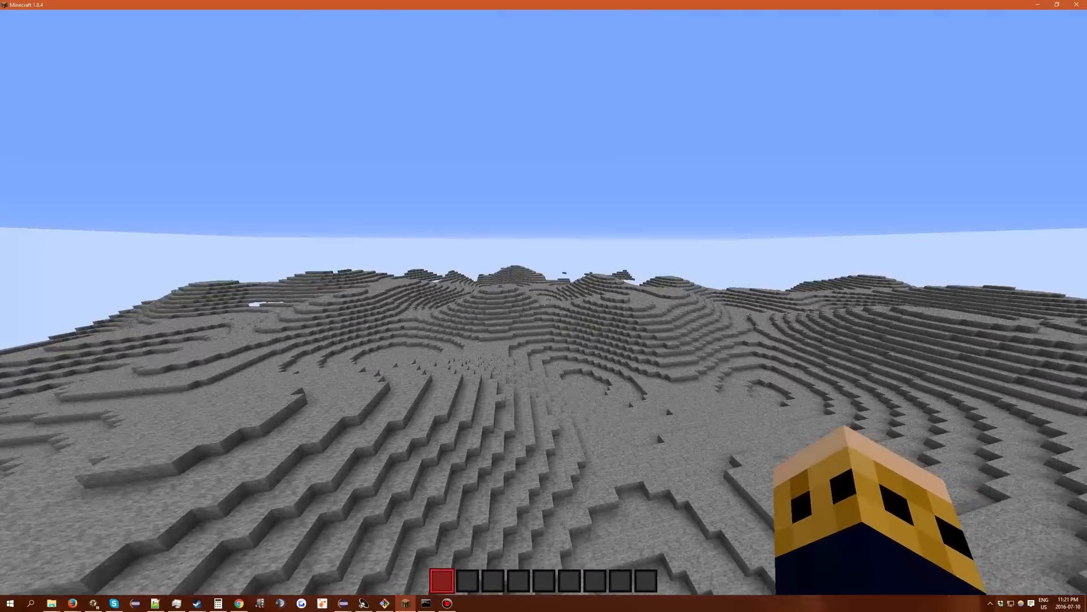
{"action": "mouse_move", "coordinate": [543, 301]}
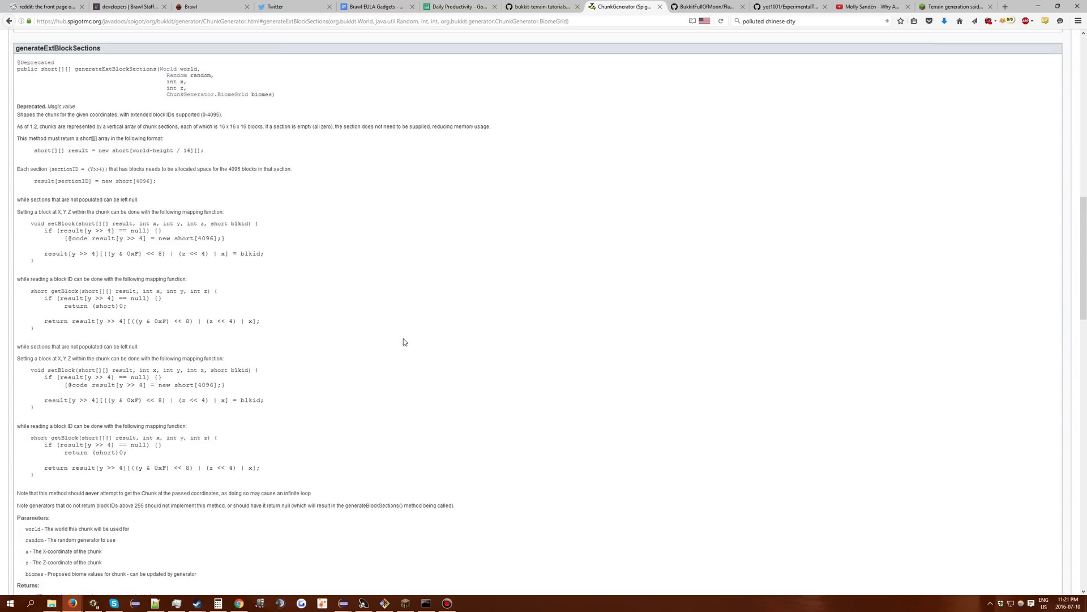
{"action": "mouse_move", "coordinate": [355, 272]}
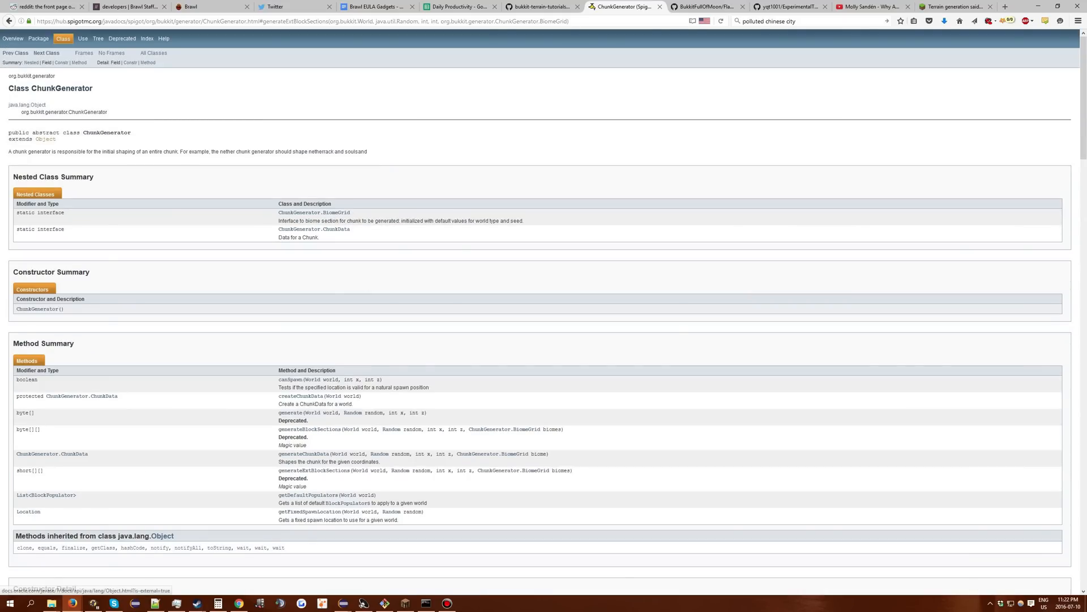
- Read generateExtBlockSections in the ChunkGenerator Javadocs, then open the Minecraft inventory
{"action": "scroll", "scroll_direction": "down", "scroll_amount": 3}
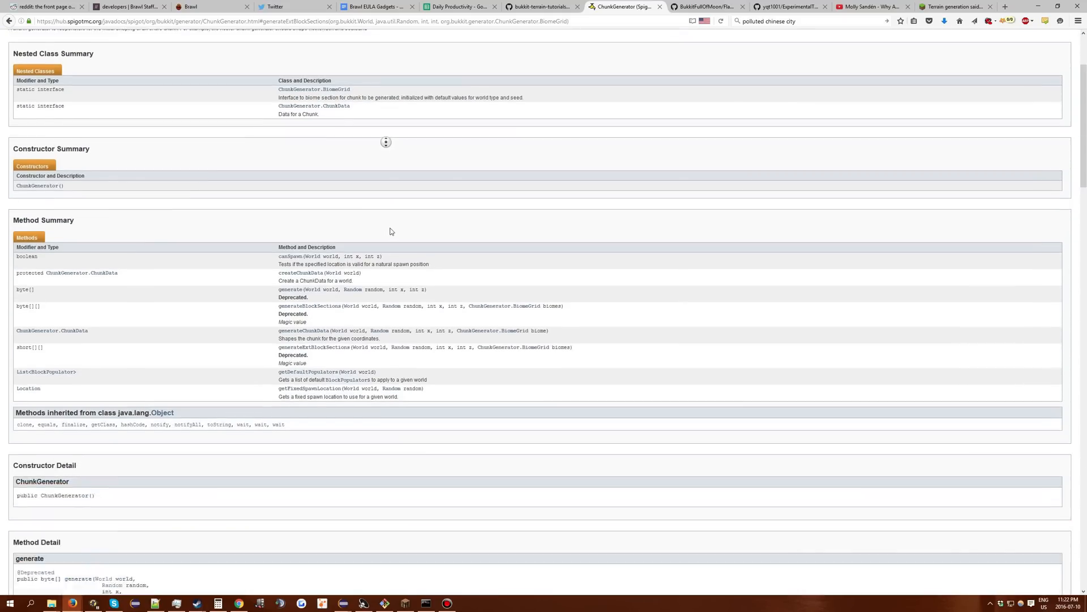
{"action": "scroll", "scroll_direction": "down", "scroll_amount": 3}
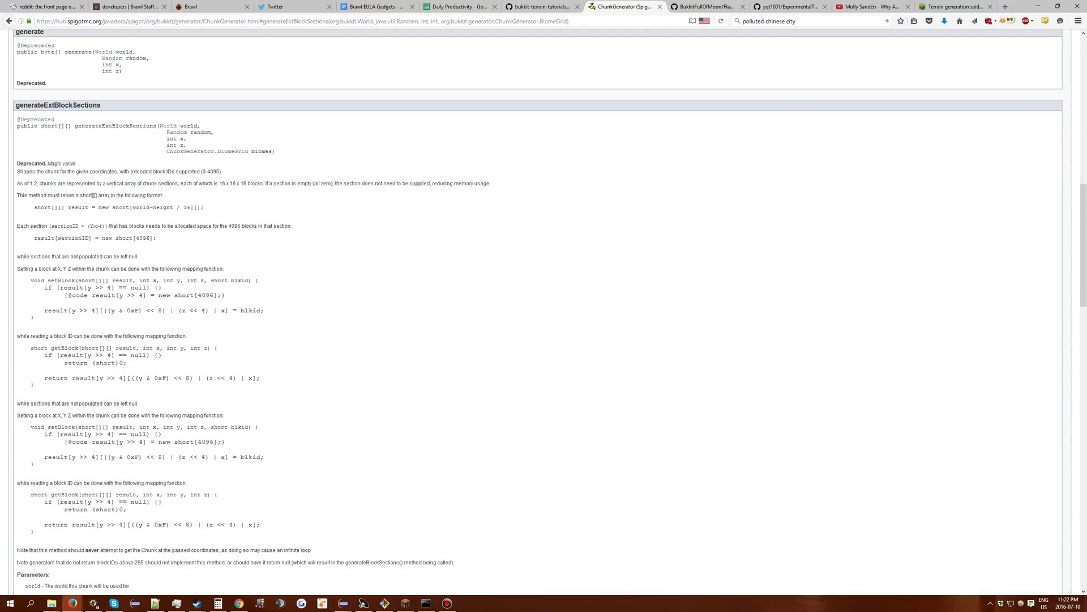
{"action": "mouse_move", "coordinate": [361, 605]}
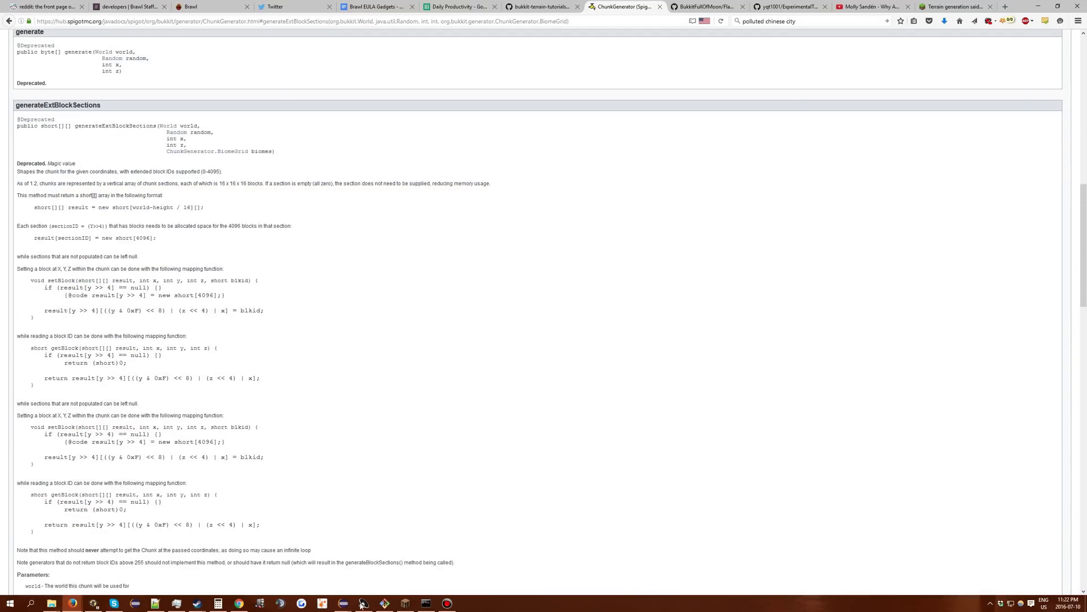
{"action": "left_click", "coordinate": [341, 602]}
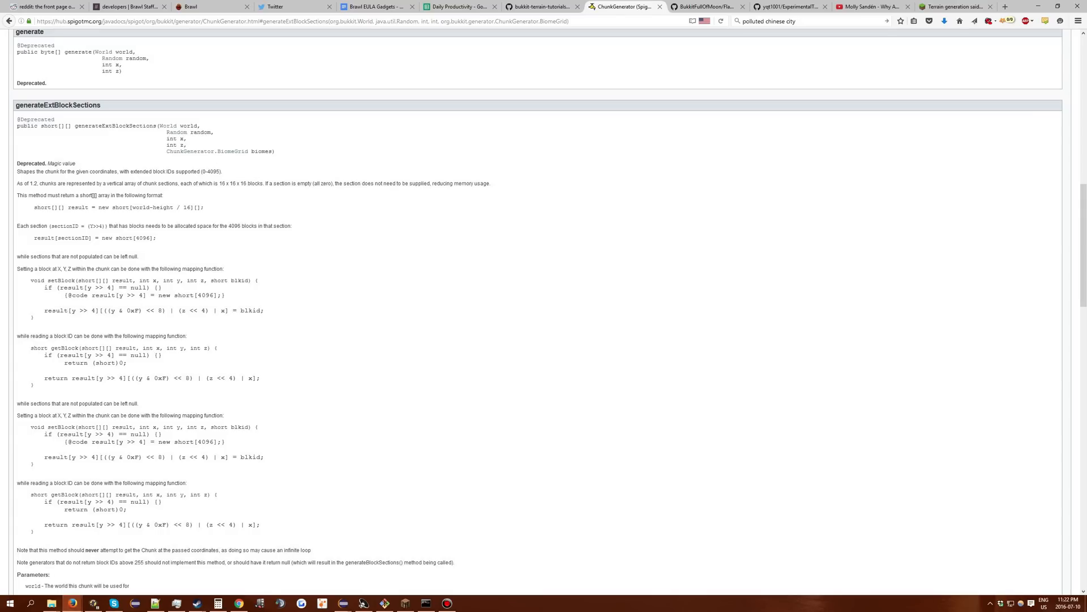
{"action": "left_click_drag", "start_coordinate": [50, 208], "coordinate": [204, 213]}
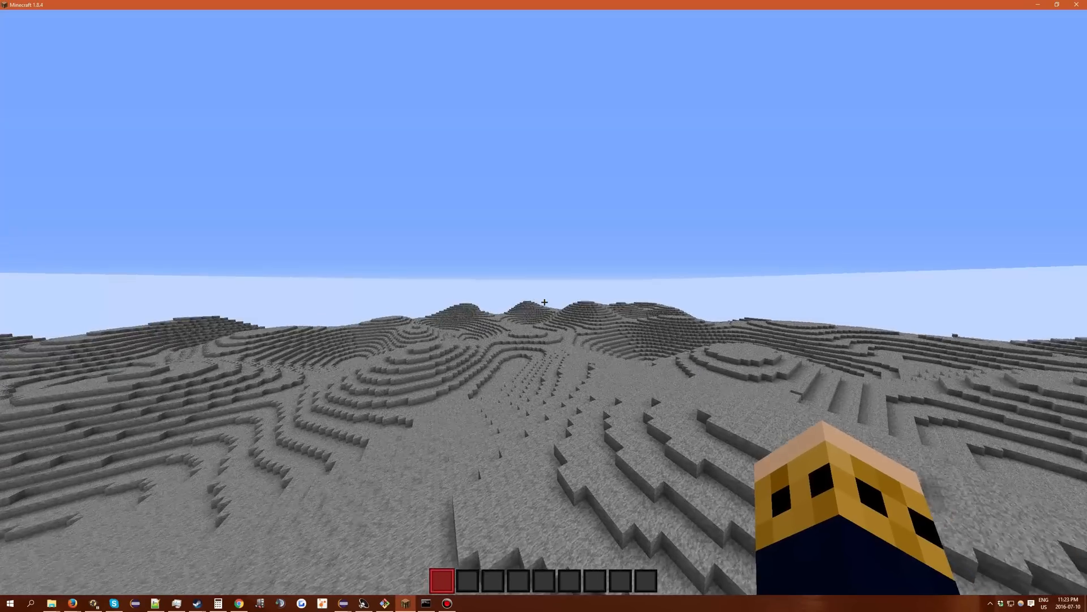
{"action": "key", "text": "e"}
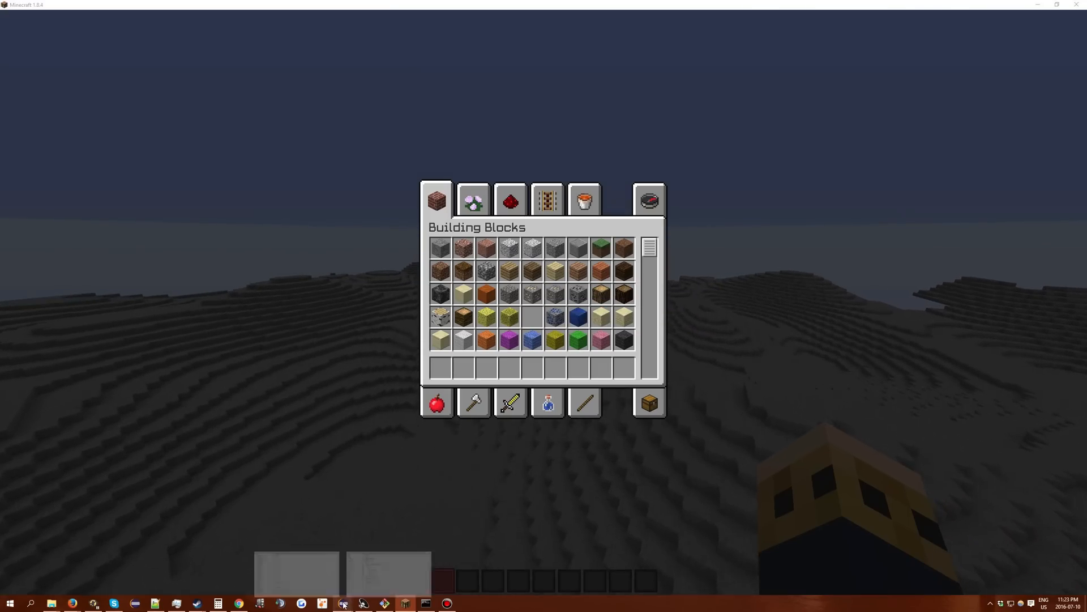
{"action": "left_click", "coordinate": [321, 602]}
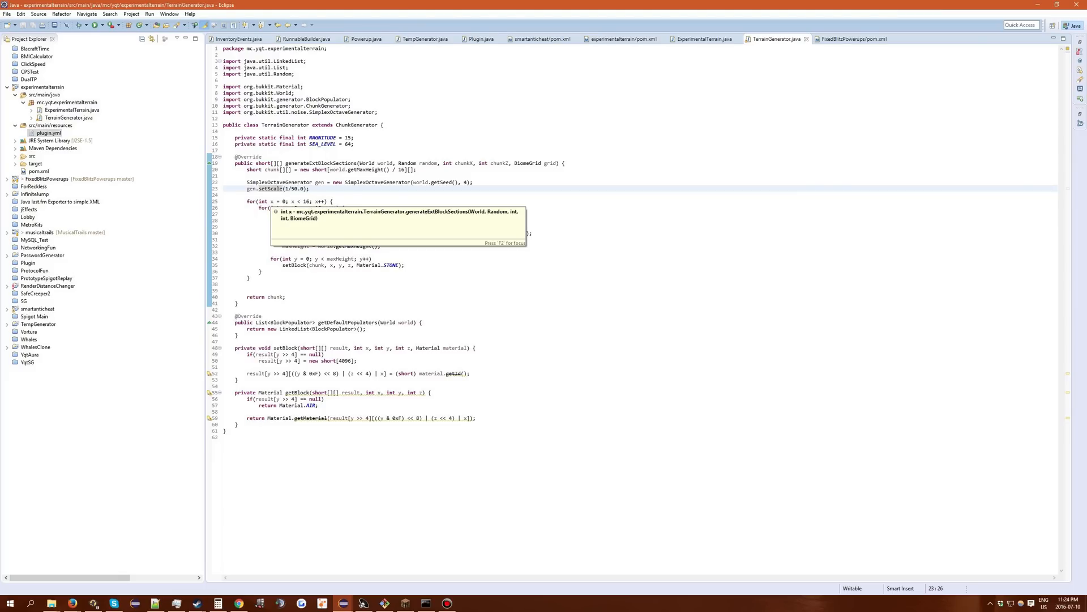
{"action": "mouse_move", "coordinate": [209, 268]}
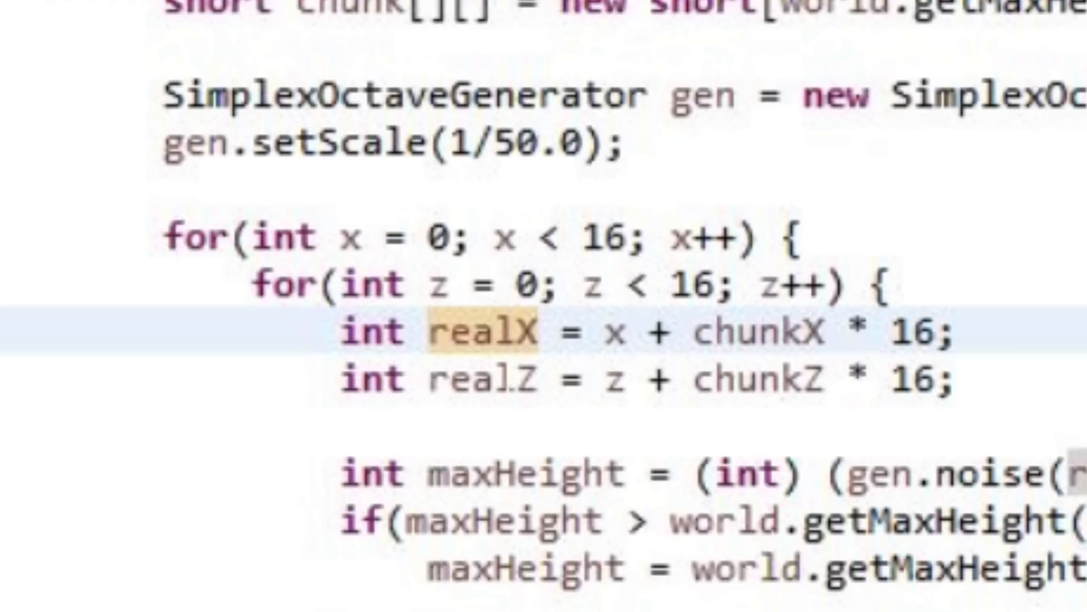
- Open TerrainGenerator.java and inspect the realX/realZ lines in the nested noise loops
{"action": "left_click", "coordinate": [485, 380]}
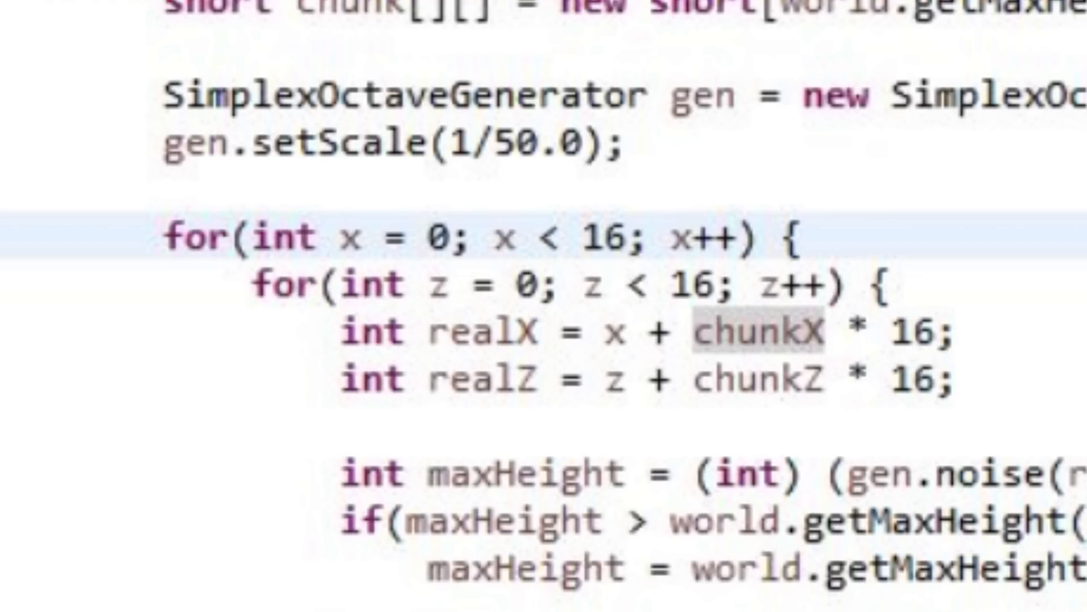
{"action": "left_click", "coordinate": [296, 239]}
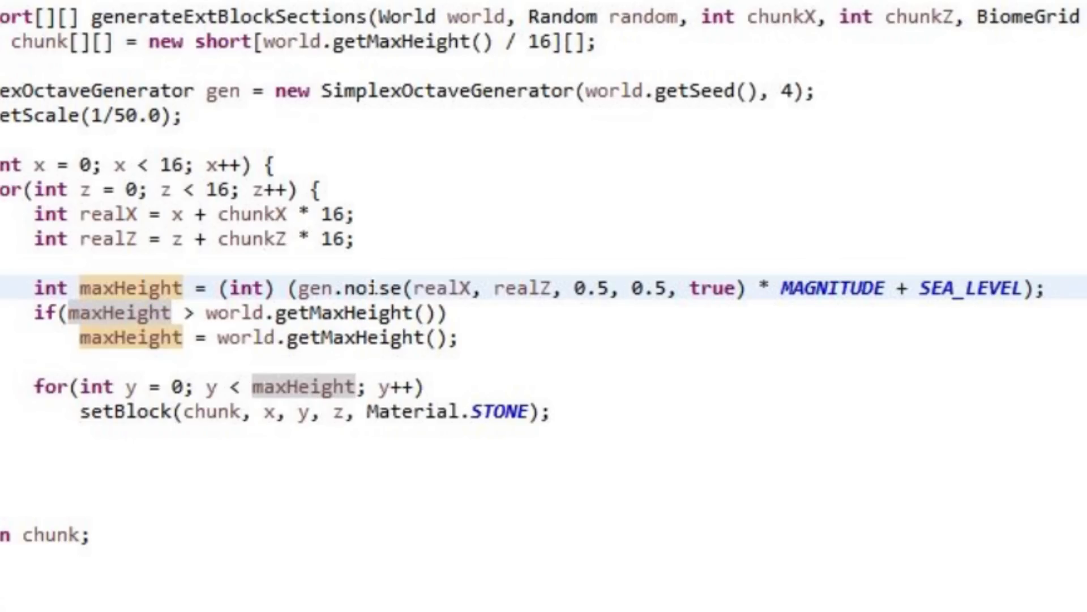
{"action": "left_click", "coordinate": [374, 288]}
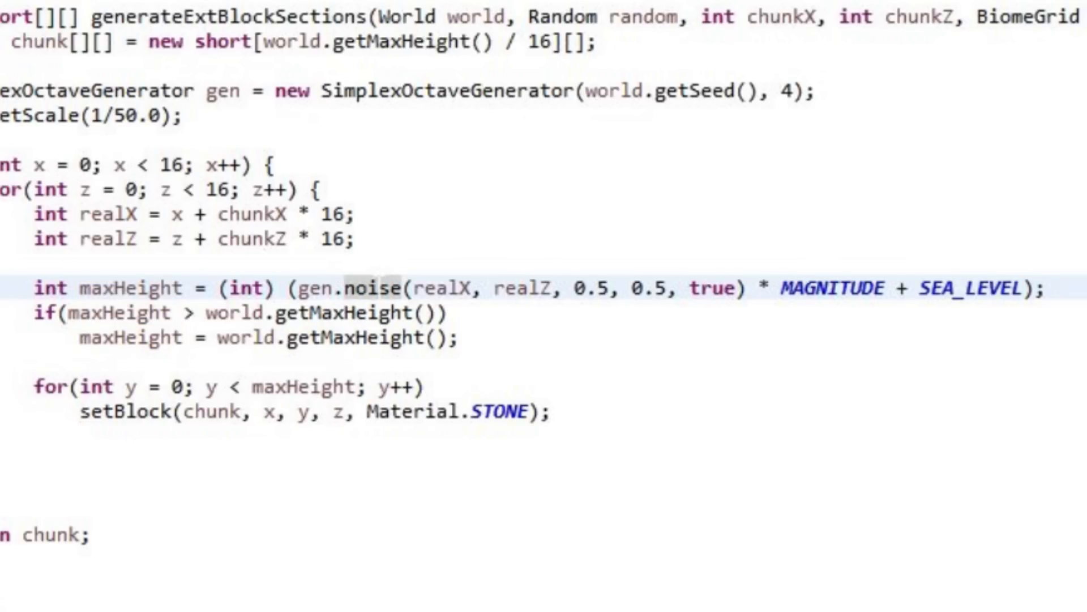
{"action": "mouse_move", "coordinate": [374, 287]}
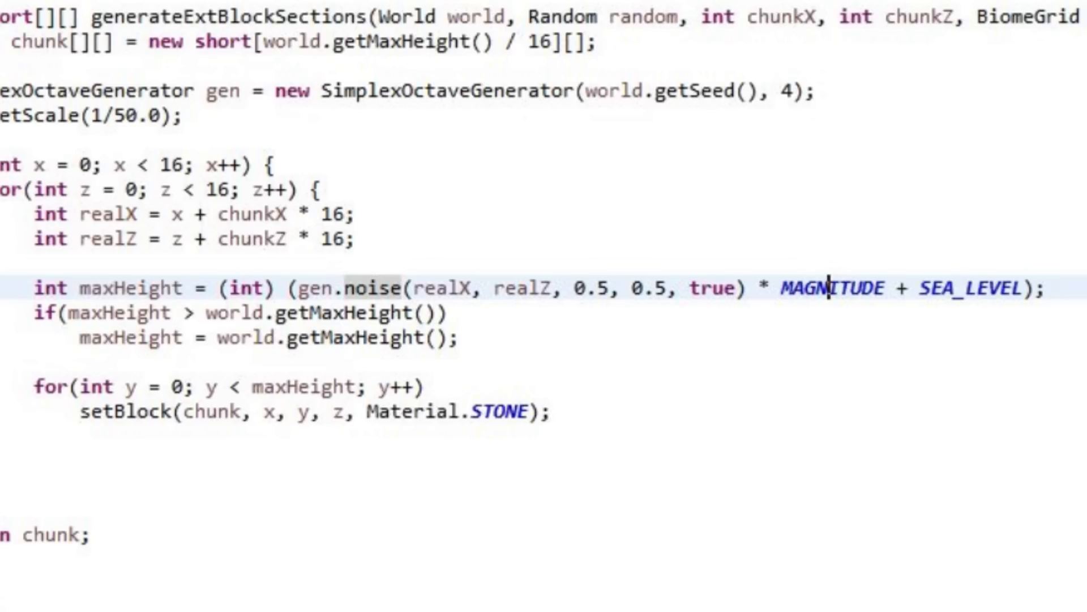
{"action": "double_click", "coordinate": [832, 287]}
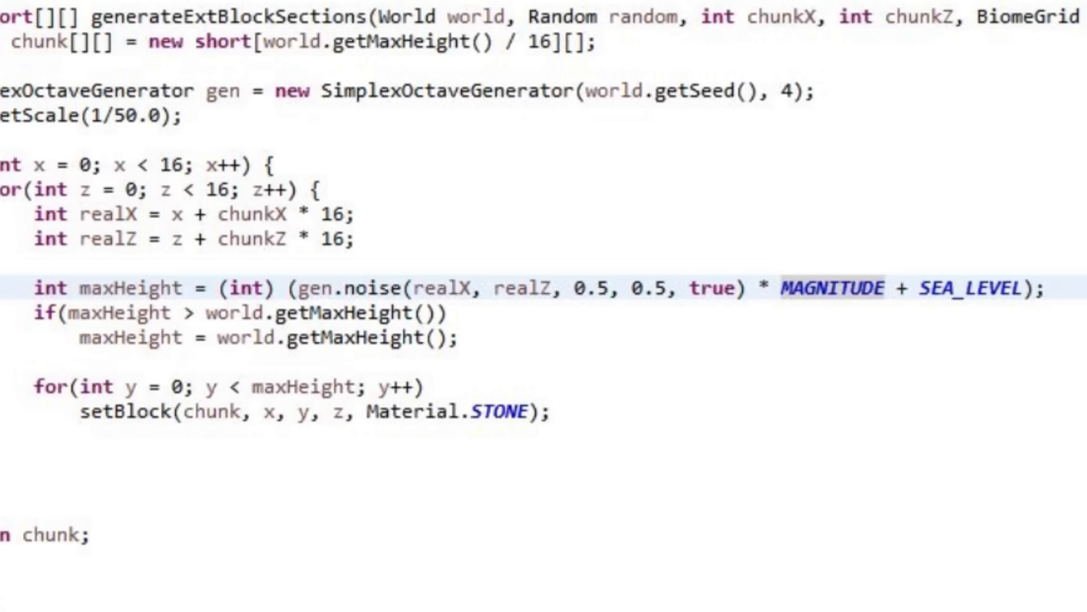
{"action": "double_click", "coordinate": [973, 288]}
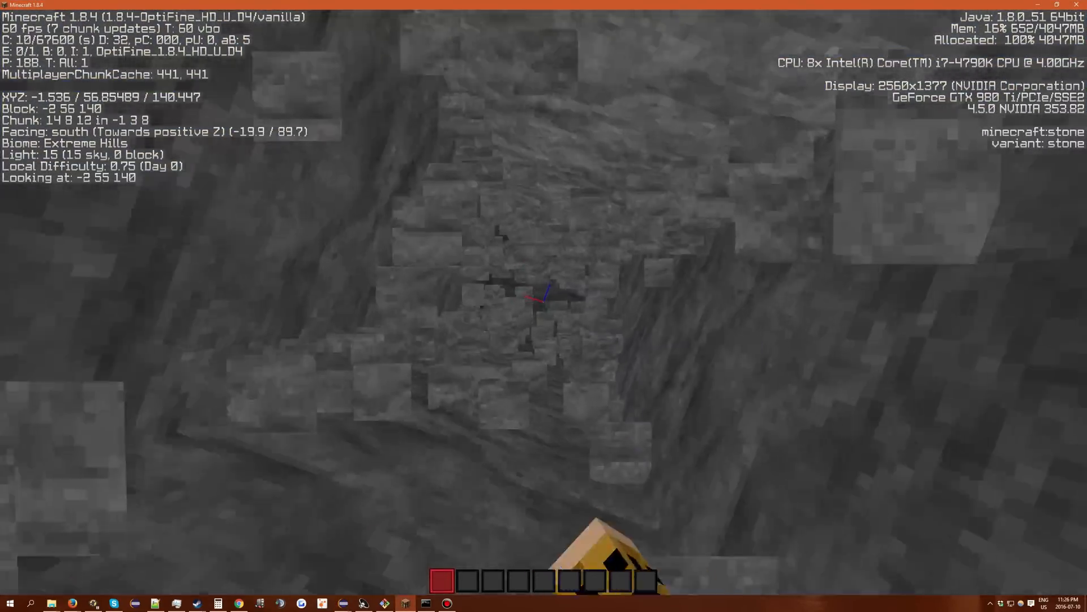
- Bring up the TerrainGenerator code briefly, then fly over the stone hills in Minecraft
{"action": "left_click", "coordinate": [341, 602]}
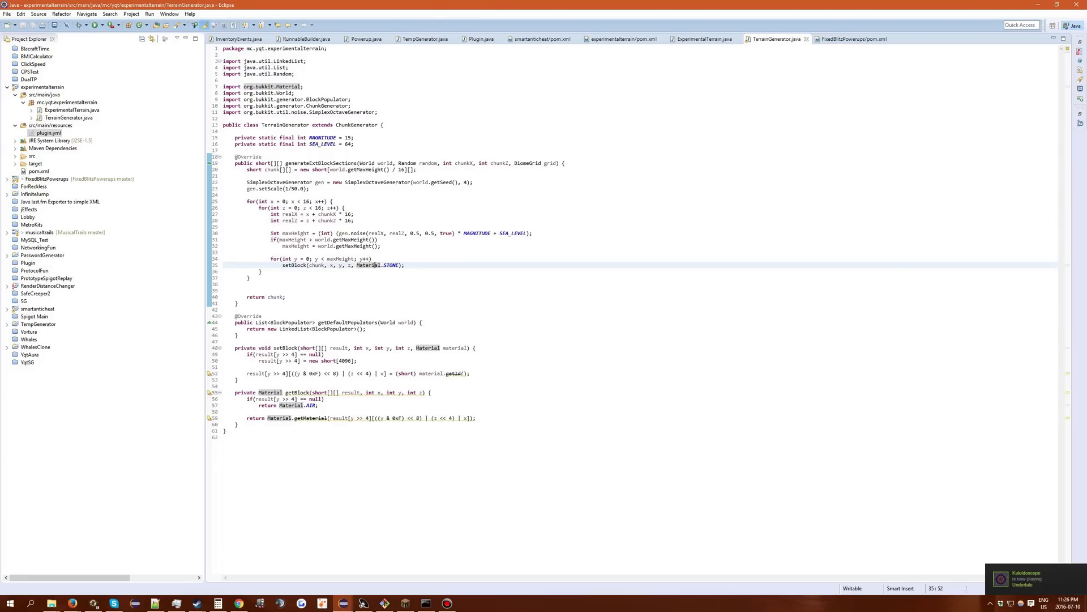
{"action": "mouse_move", "coordinate": [392, 265]}
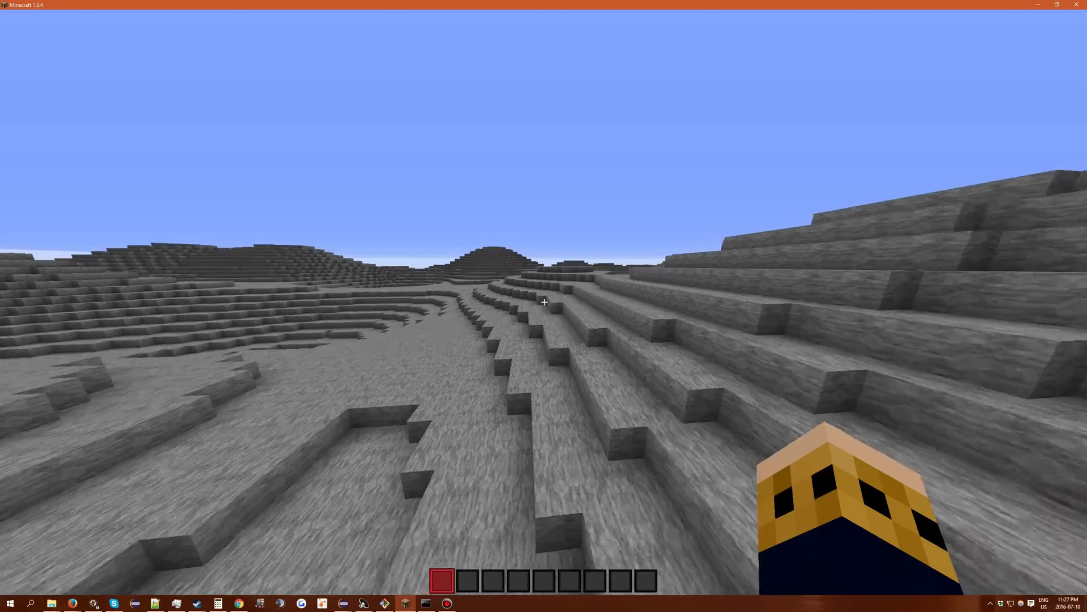
{"action": "mouse_move", "coordinate": [544, 302]}
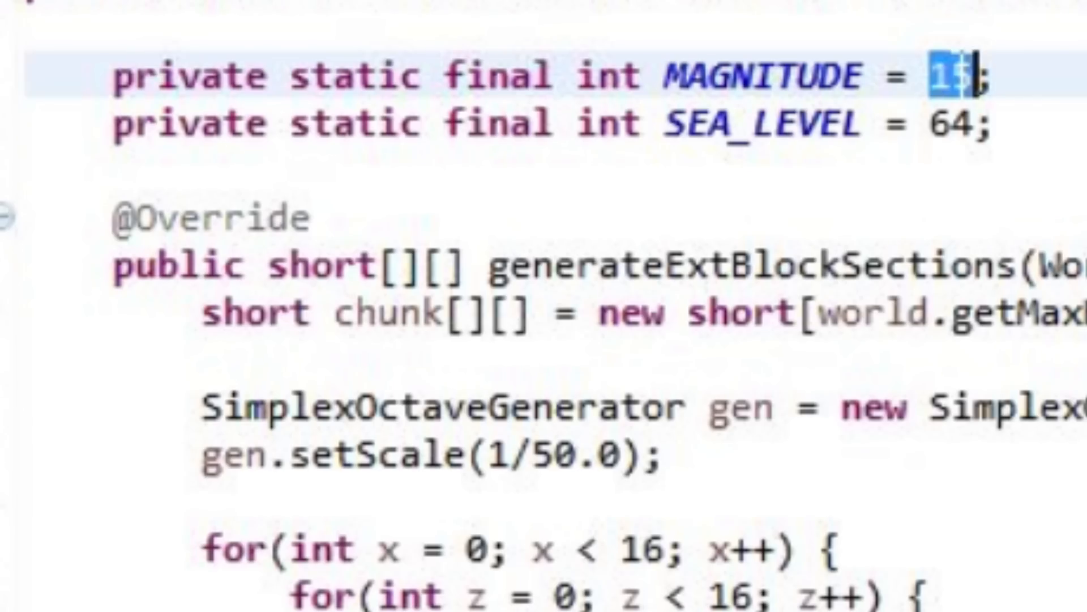
- Replace the MAGNITUDE value 15 with 50
{"action": "type", "text": "50"}
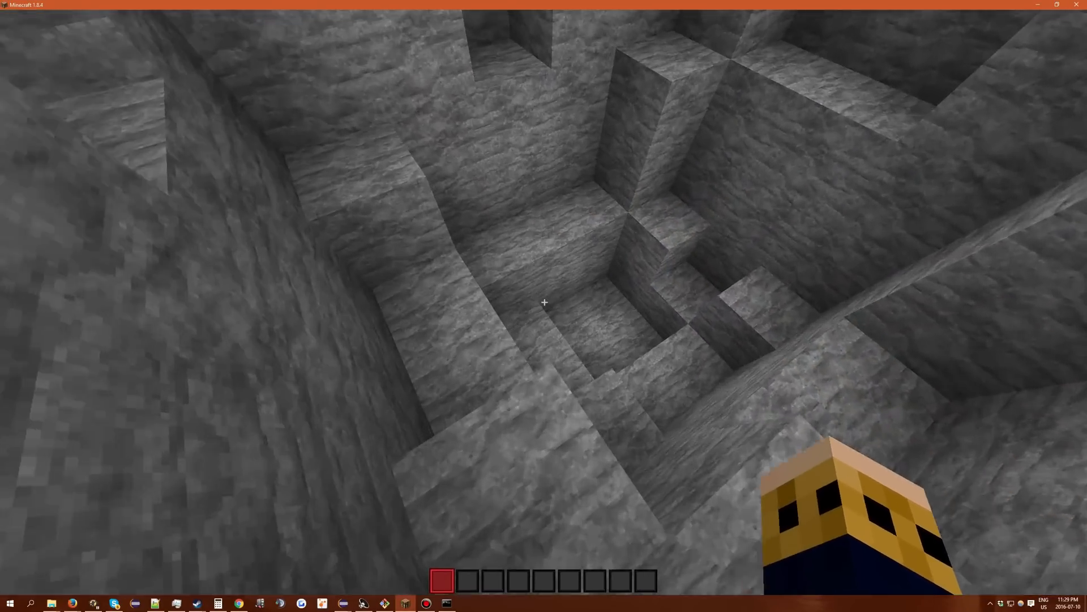
- Show F3 debug info while flying among the tall peaks, then return to Eclipse
{"action": "key", "text": "f3"}
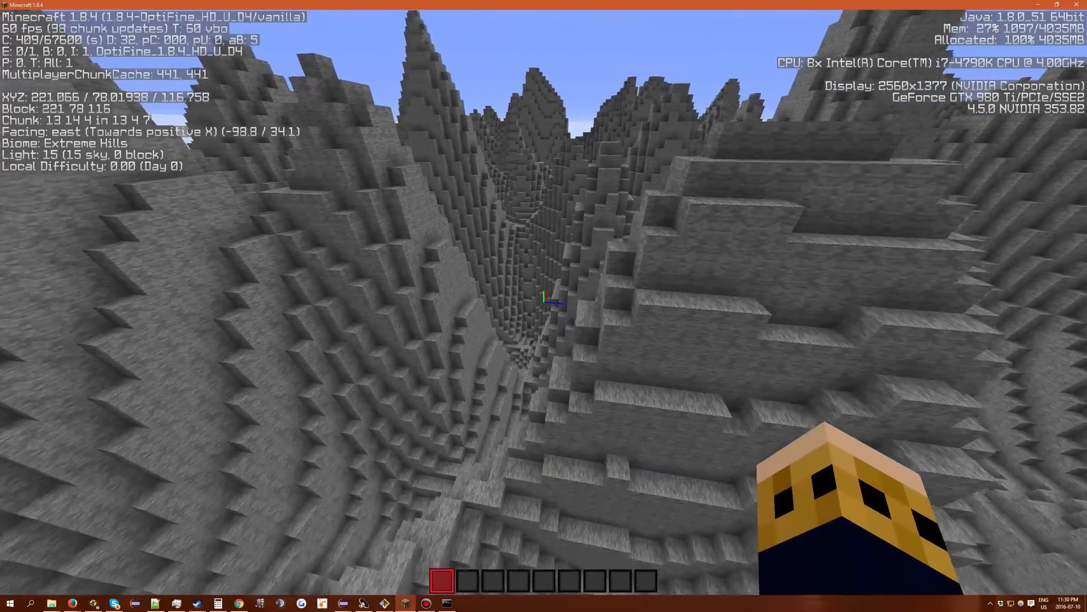
{"action": "left_click", "coordinate": [356, 602]}
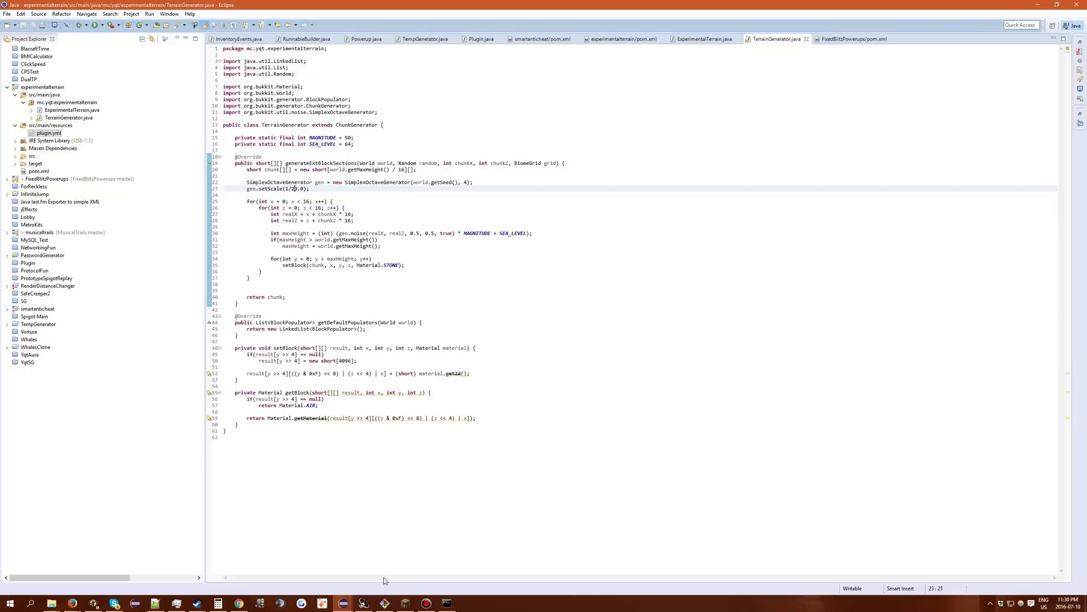
{"action": "key", "text": "BackSpace"}
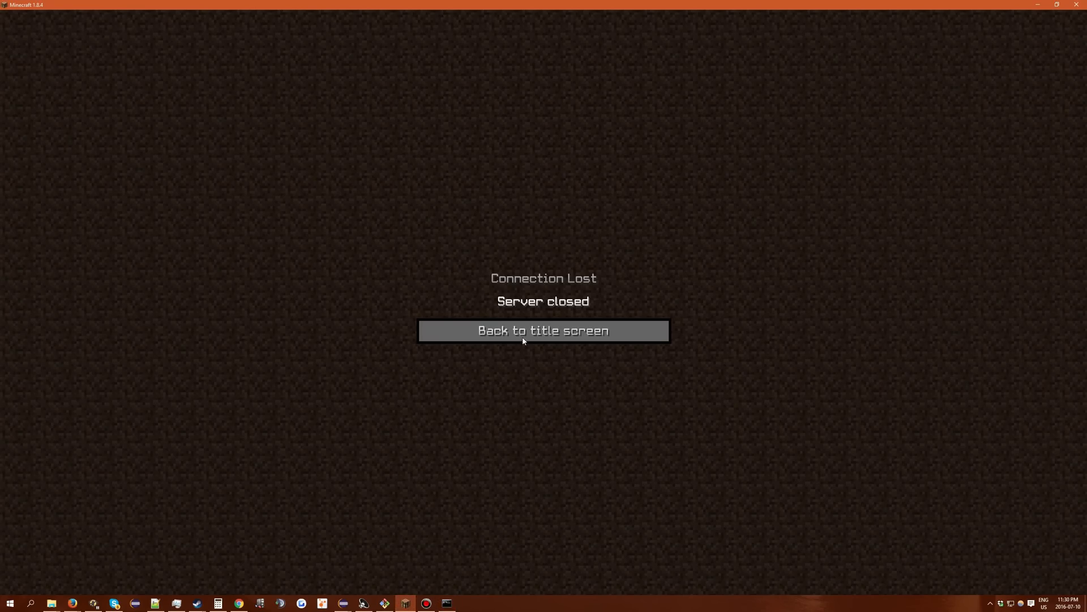
- Leave the server-closed screen and rejoin the Local Server through Multiplayer
{"action": "left_click", "coordinate": [543, 331]}
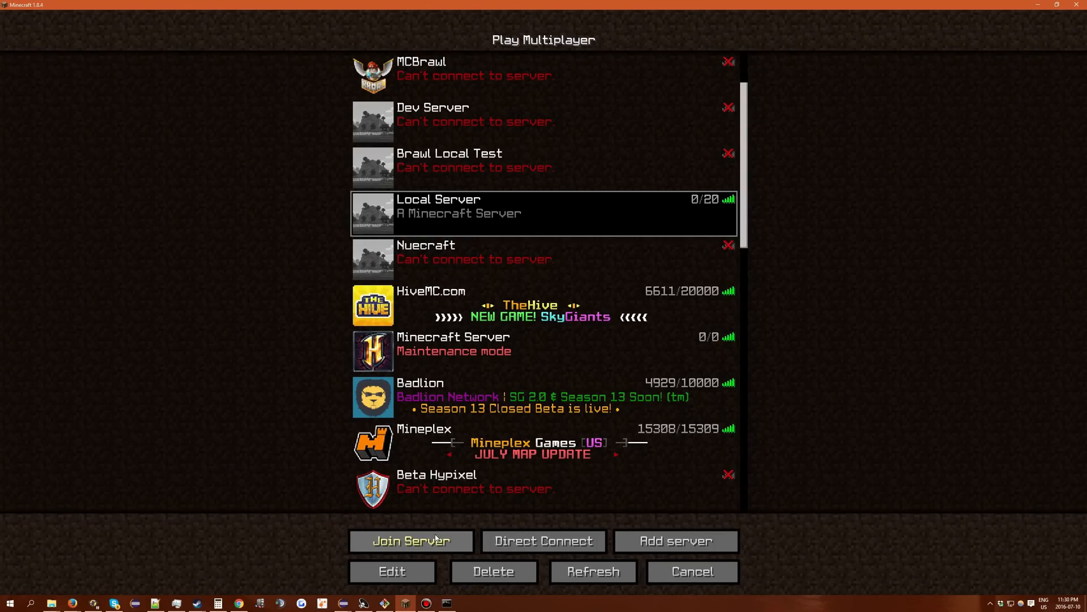
{"action": "left_click", "coordinate": [410, 541]}
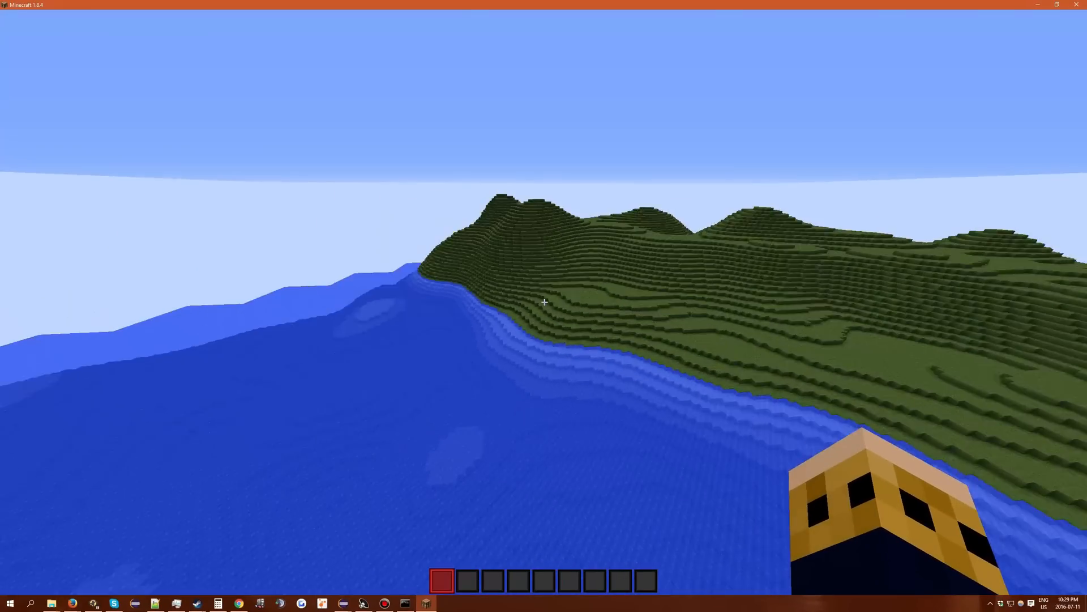
{"action": "mouse_move", "coordinate": [543, 302]}
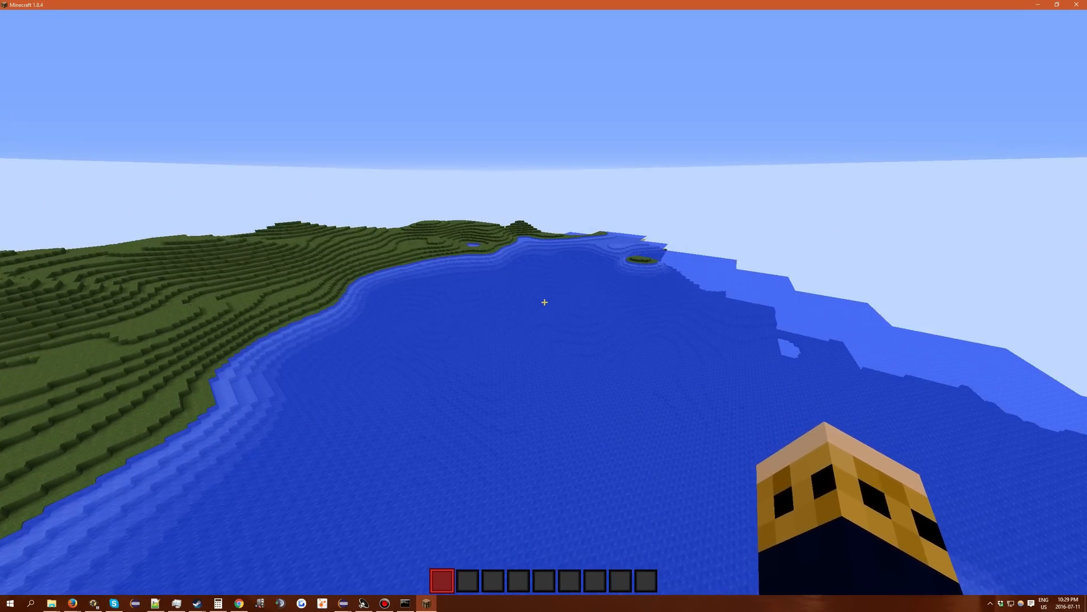
{"action": "mouse_move", "coordinate": [544, 301]}
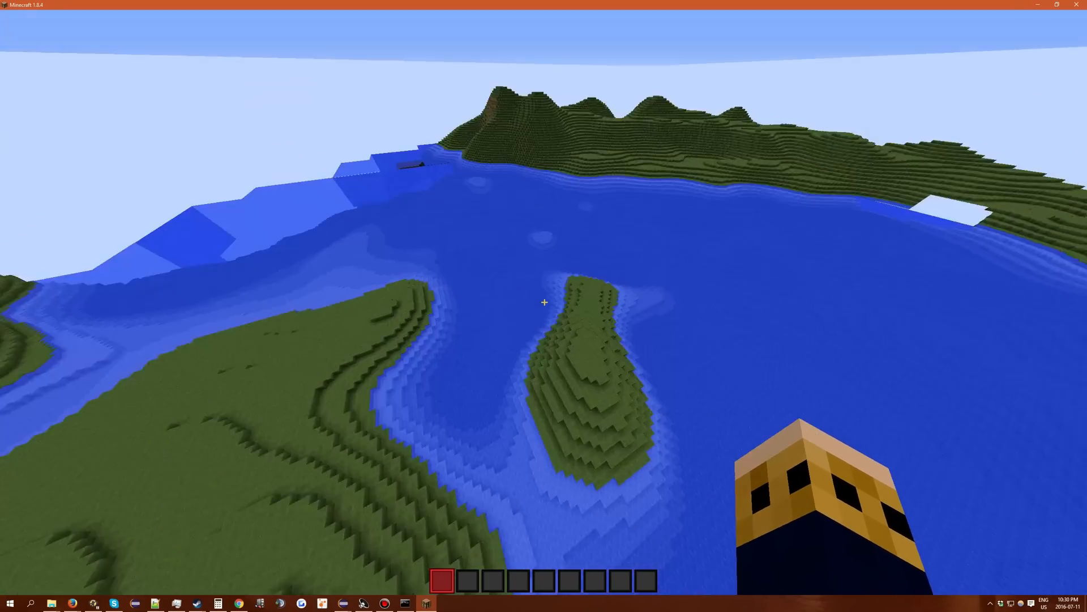
{"action": "mouse_move", "coordinate": [544, 302]}
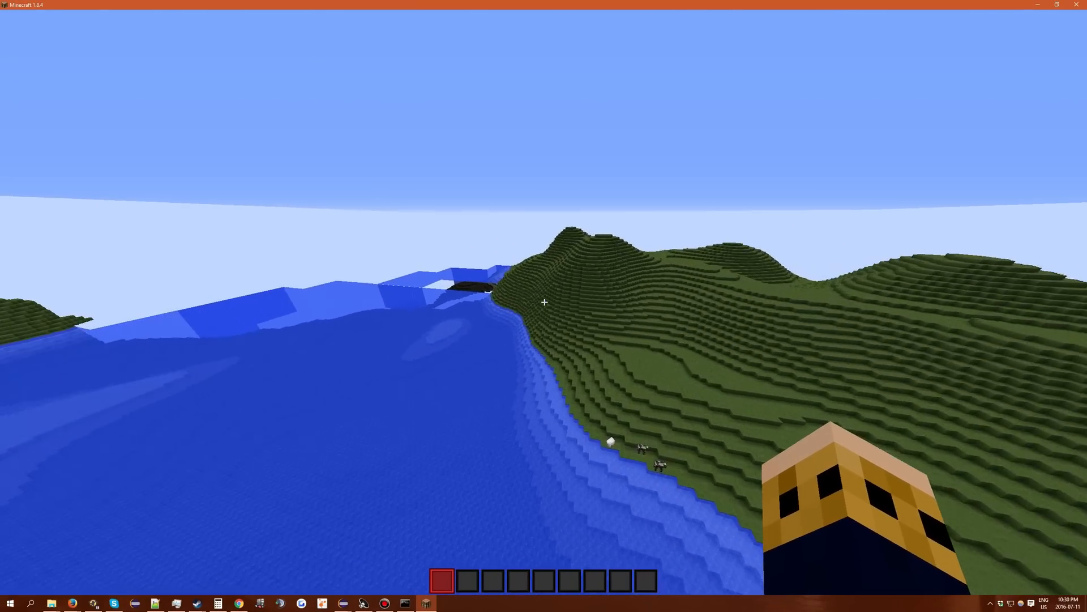
{"action": "mouse_move", "coordinate": [544, 302]}
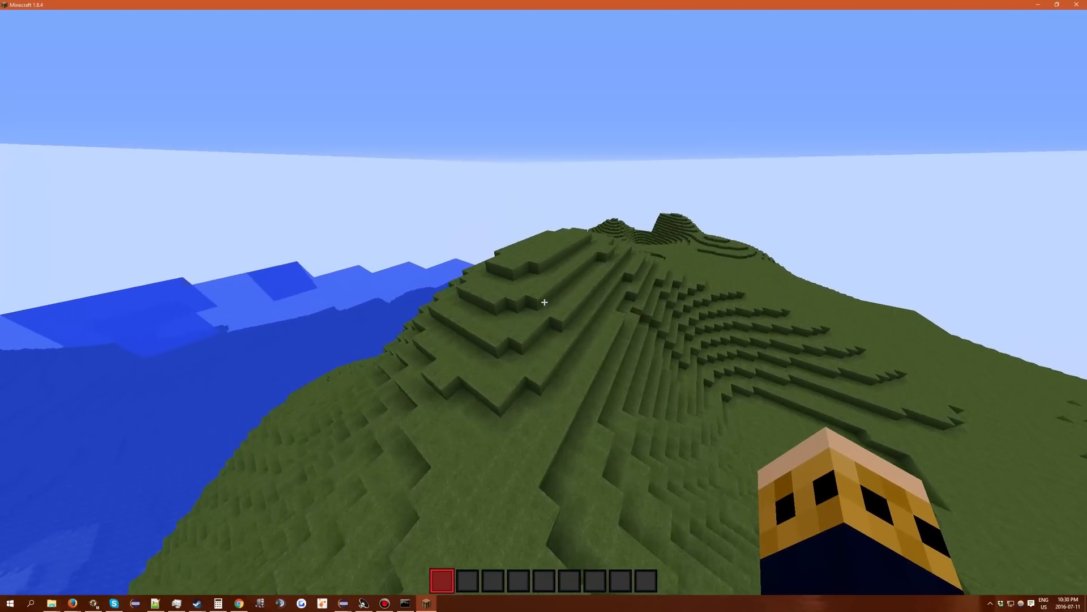
{"action": "mouse_move", "coordinate": [544, 302]}
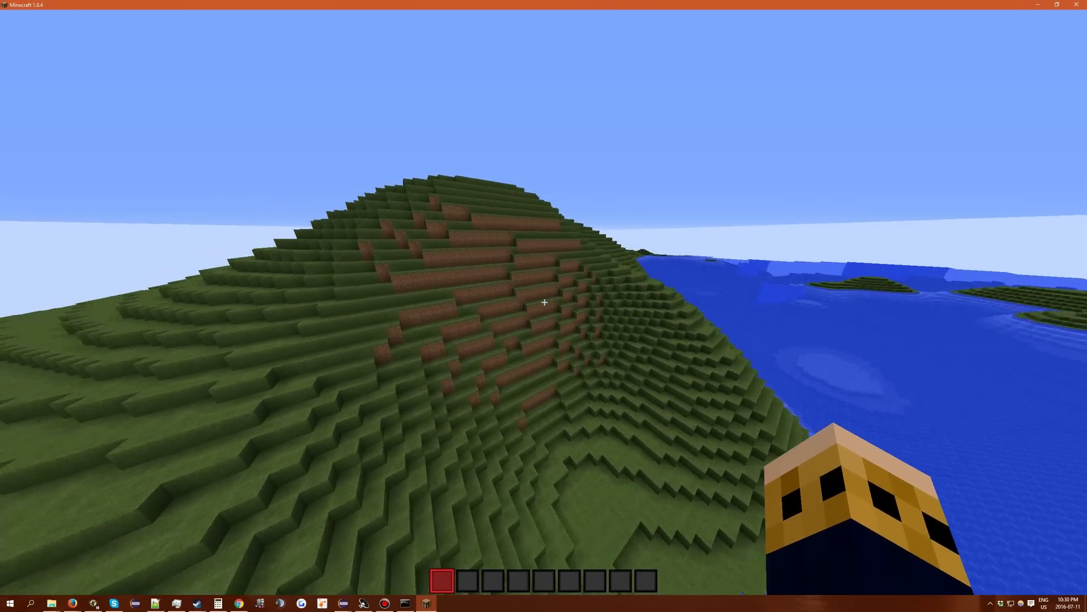
{"action": "mouse_move", "coordinate": [544, 302]}
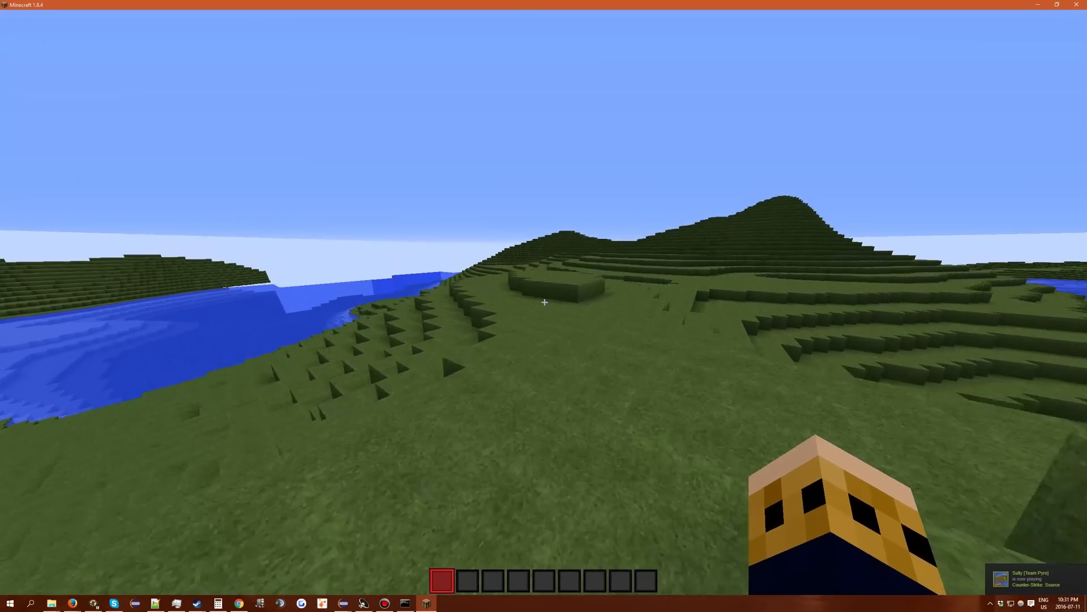
{"action": "key", "text": "e"}
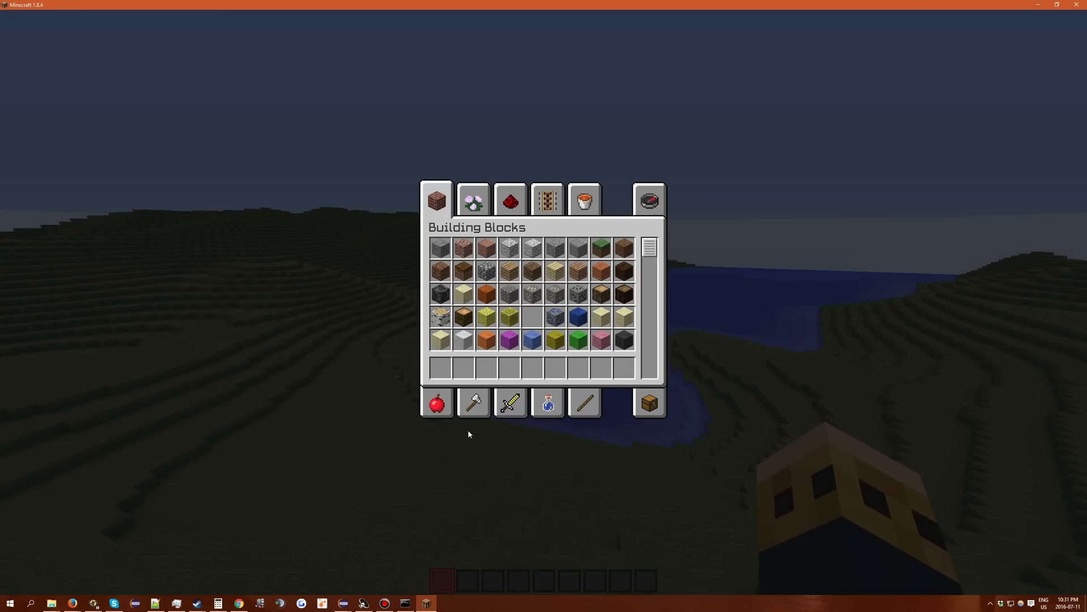
- Close the creative inventory and look over the grassy valley lake
{"action": "key", "text": "Escape"}
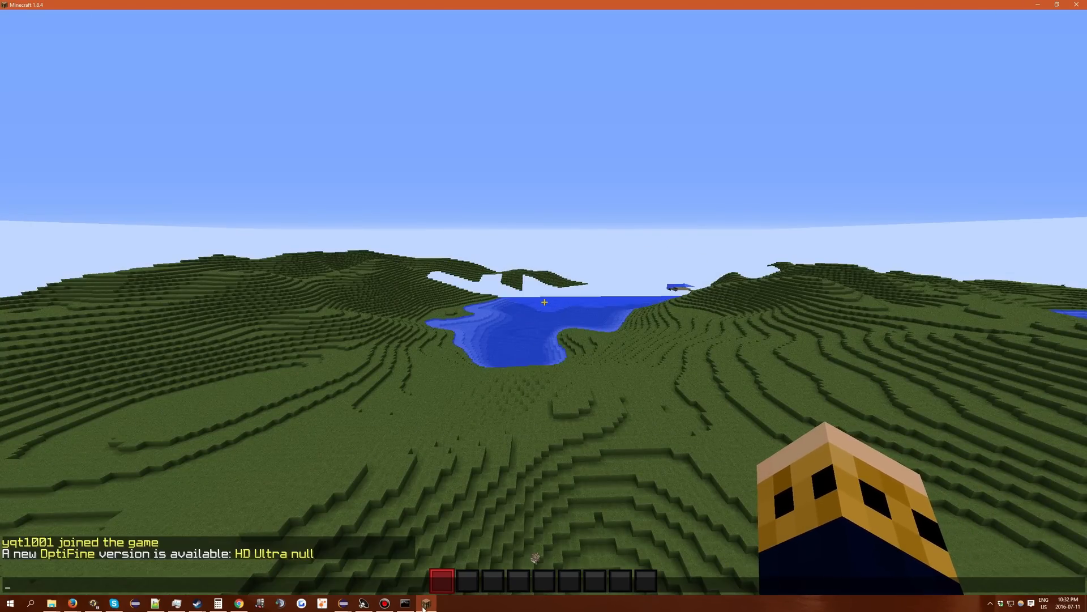
- Switch between Minecraft and Eclipse, ending on TerrainGenerator's water, sand and grass branch
{"action": "left_click", "coordinate": [424, 603]}
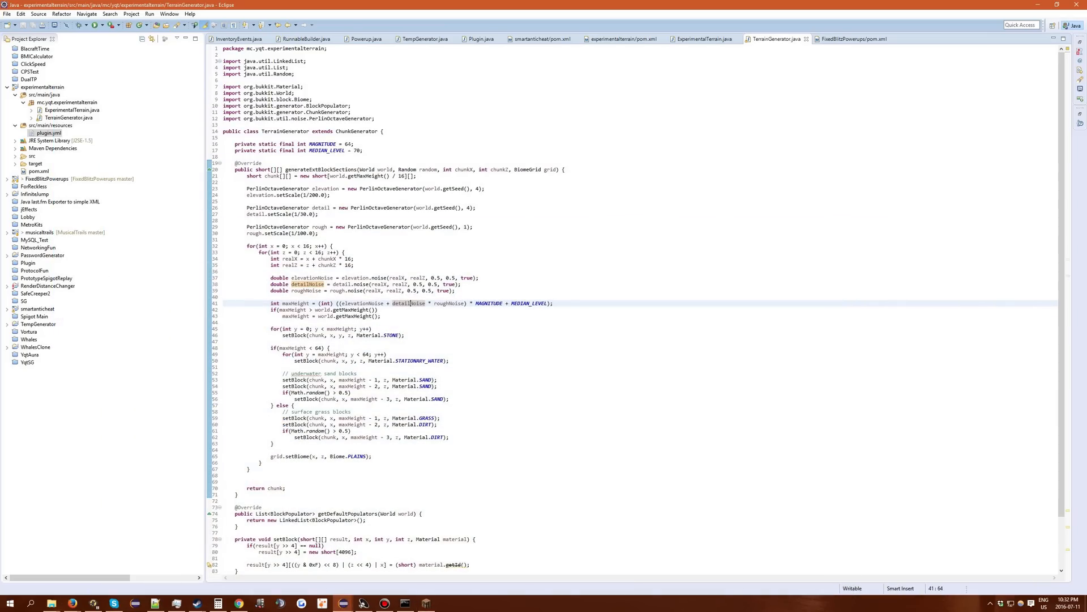
{"action": "left_click", "coordinate": [430, 603]}
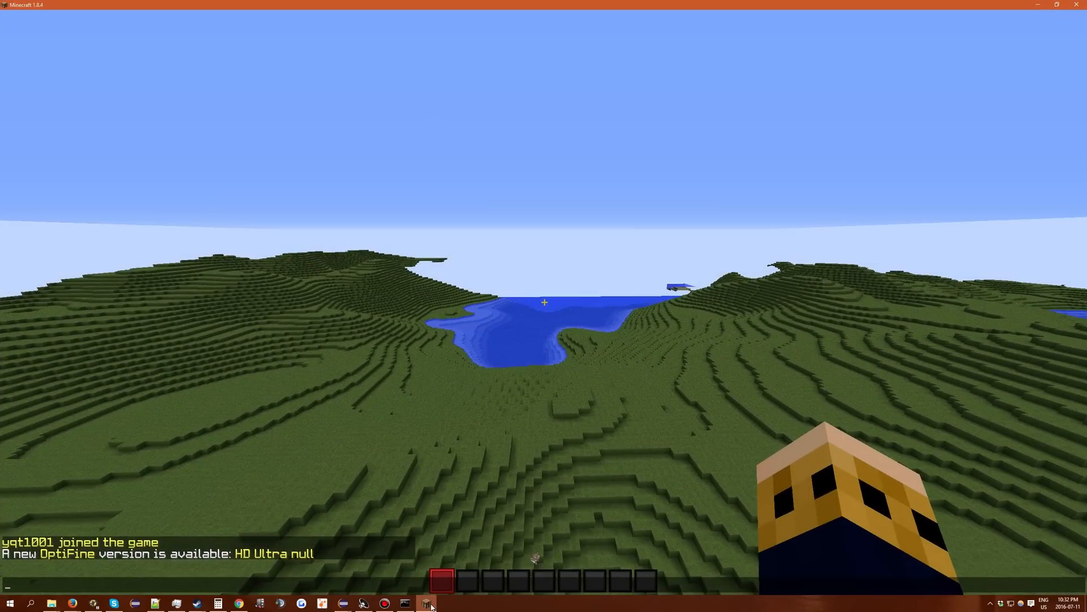
{"action": "left_click", "coordinate": [429, 602]}
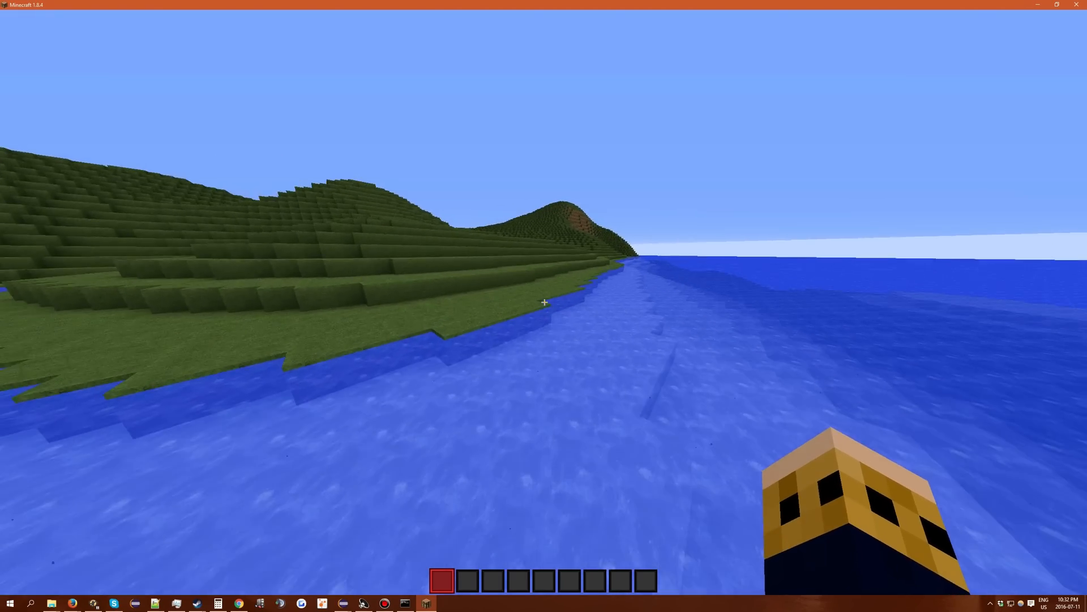
{"action": "key", "text": "F3"}
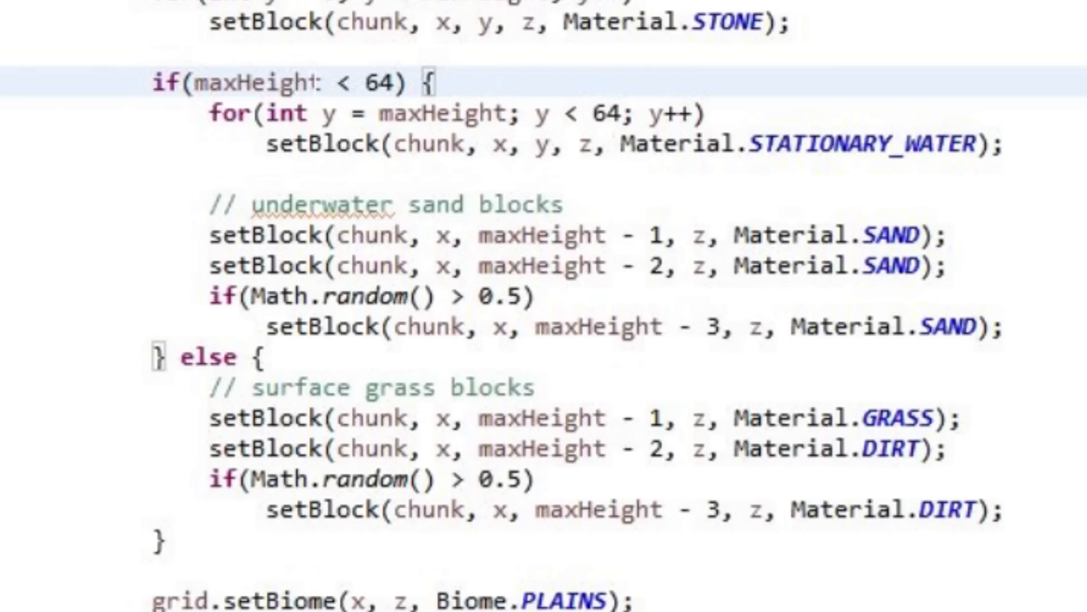
- Highlight every use of maxHeight in the sand-versus-grass branch
{"action": "double_click", "coordinate": [243, 83]}
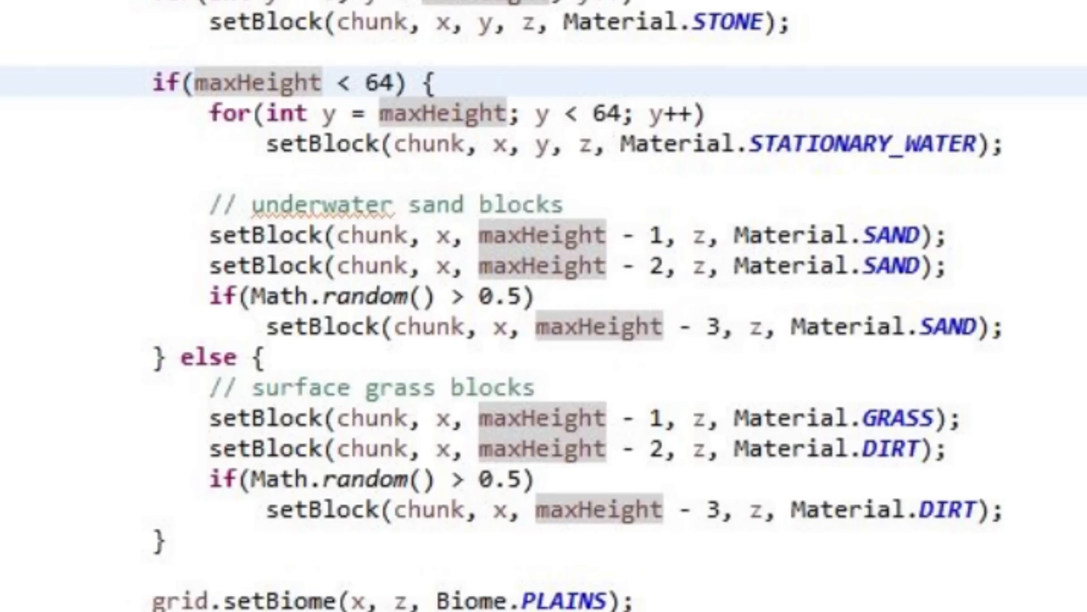
{"action": "left_click", "coordinate": [295, 82]}
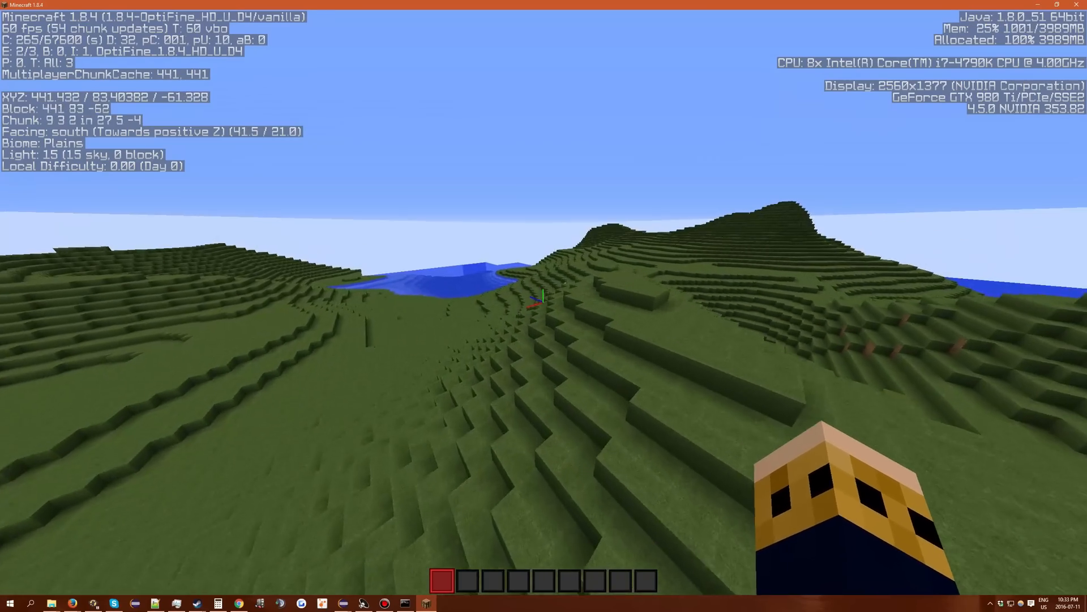
- Briefly open and close the creative inventory over the Plains lake valley
{"action": "key", "text": "e"}
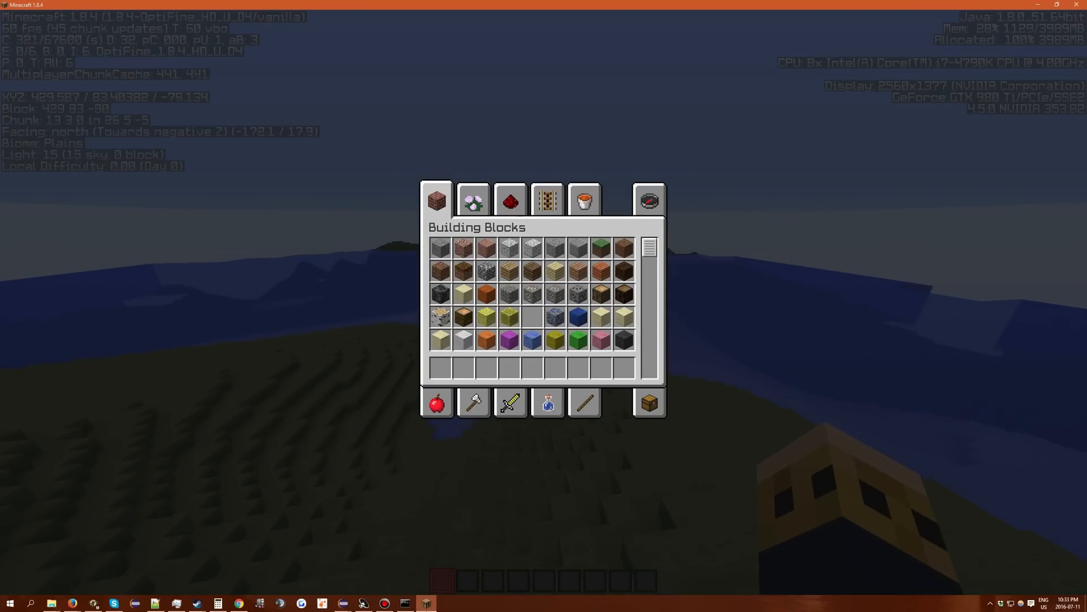
{"action": "left_click", "coordinate": [345, 602]}
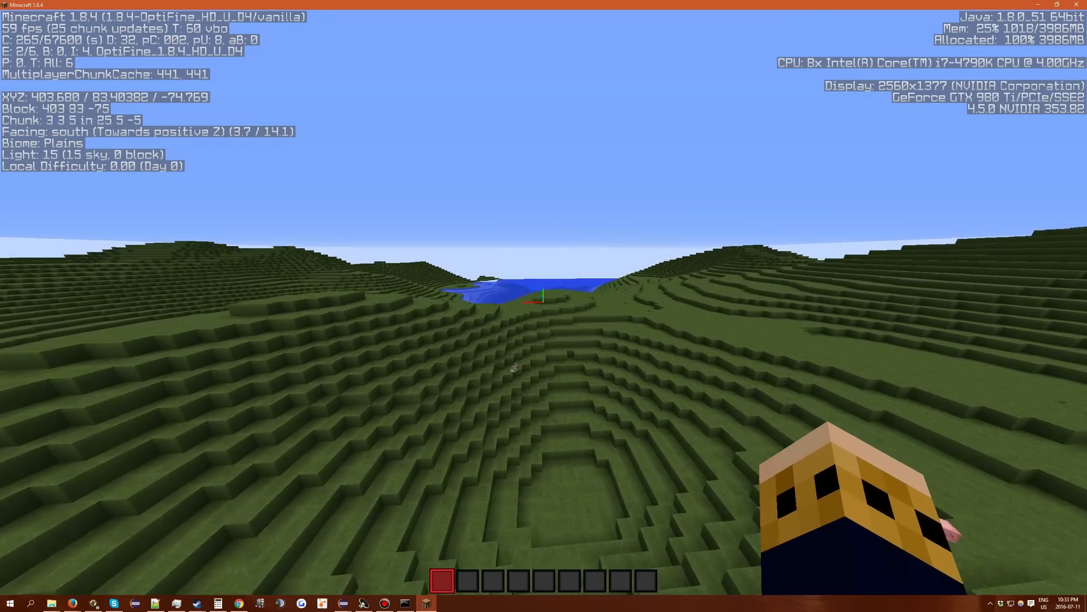
{"action": "mouse_move", "coordinate": [544, 306]}
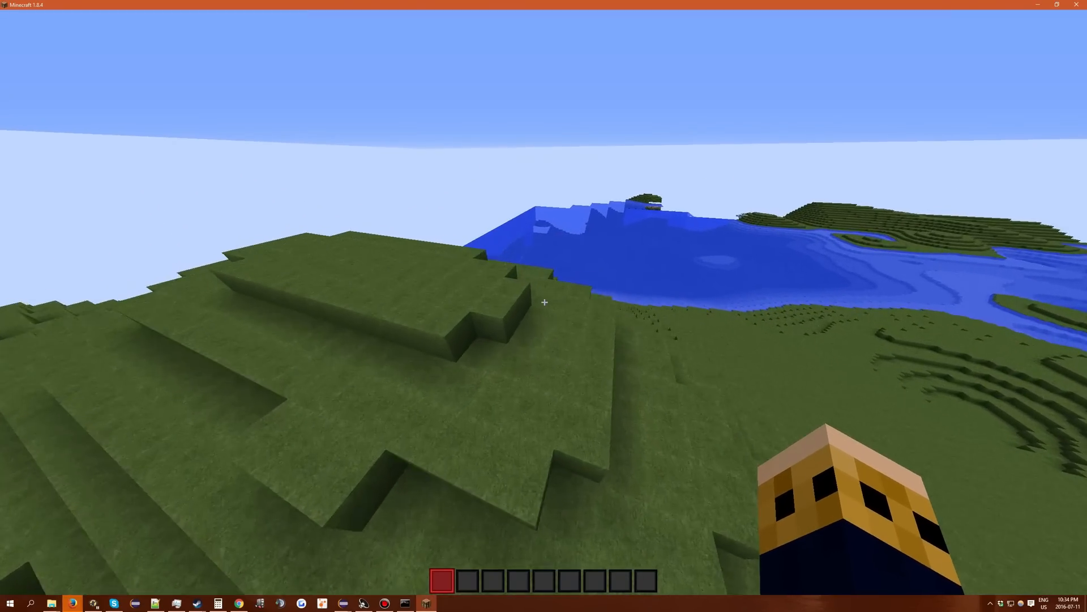
{"action": "mouse_move", "coordinate": [543, 302]}
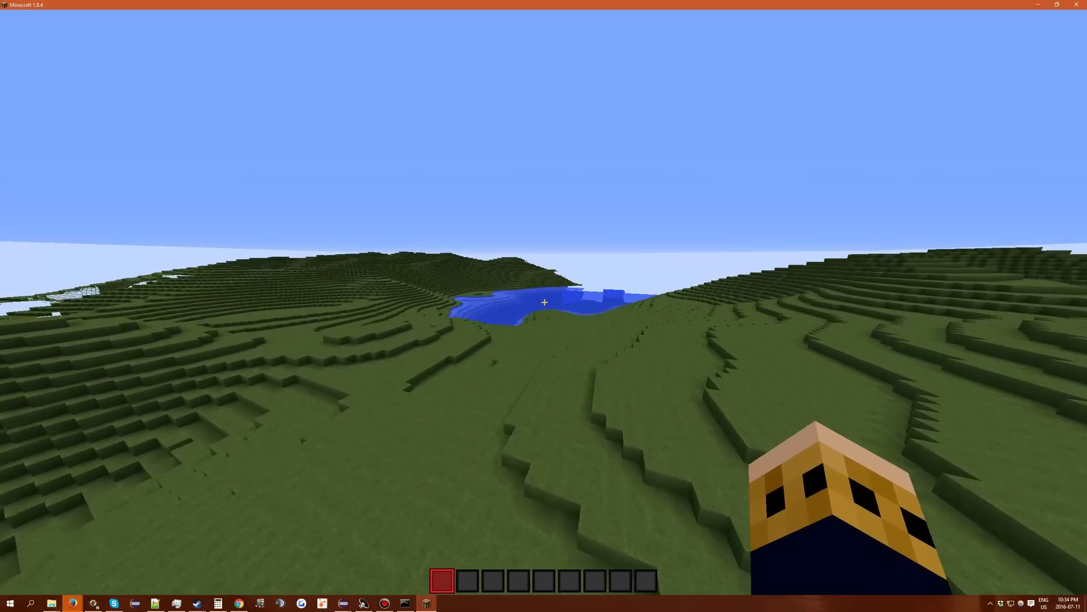
{"action": "mouse_move", "coordinate": [544, 302]}
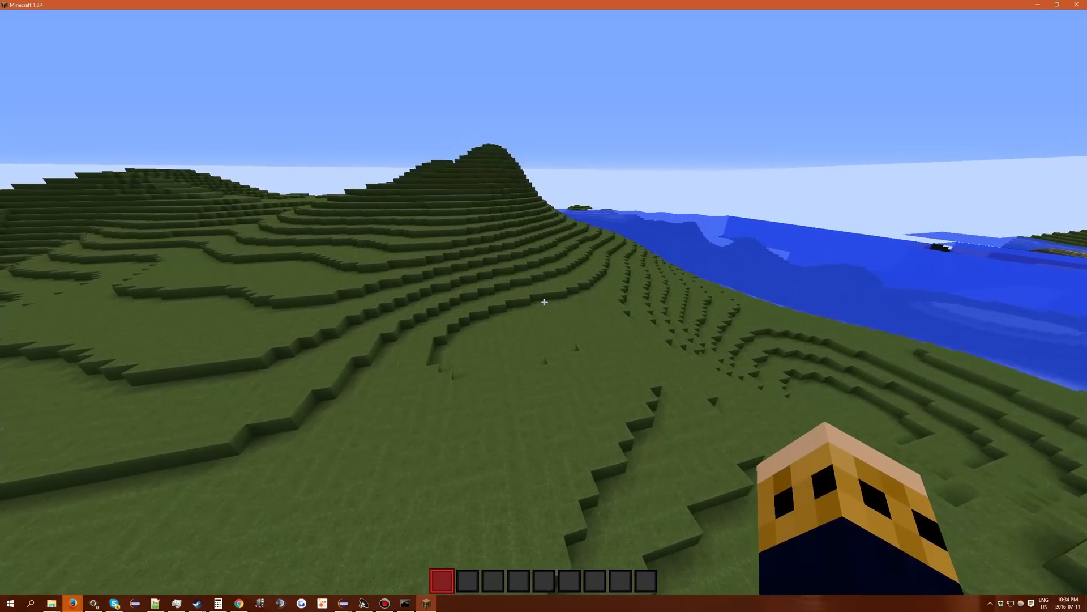